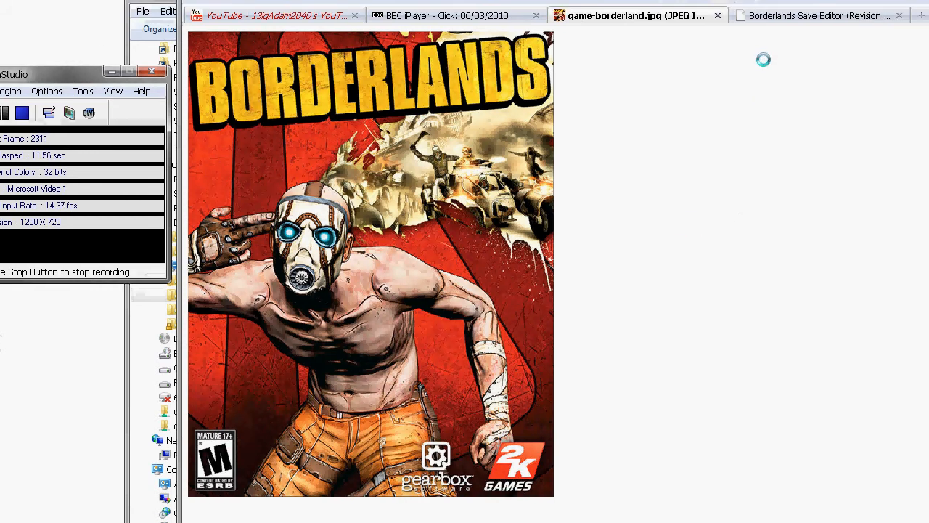
# - Switch Firefox to the 'Borderlands Save Editor (Revision 10)' blog post
pyautogui.click(819, 15)
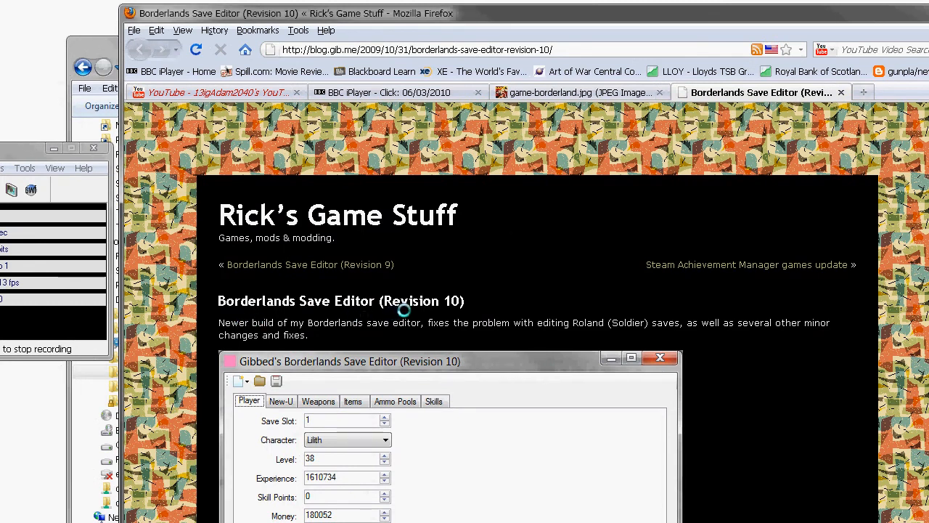
pyautogui.scroll(-3)
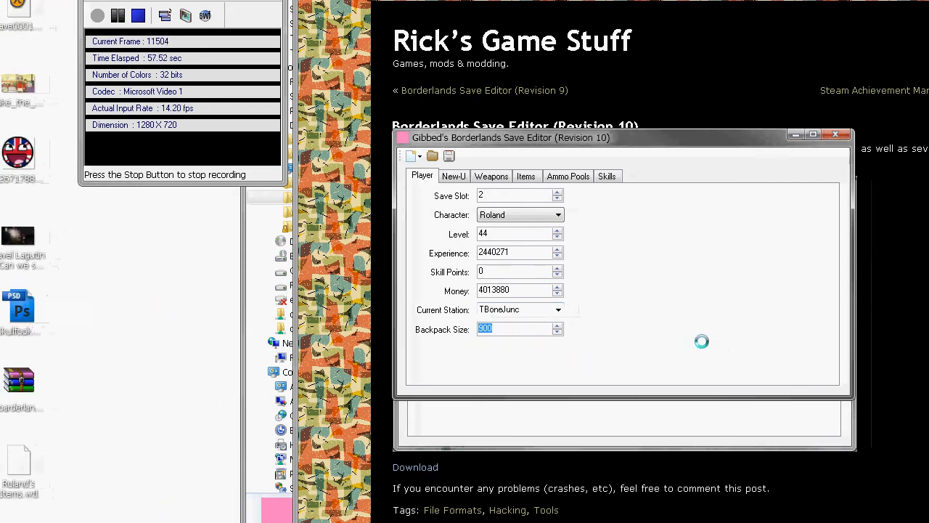
pyautogui.click(439, 176)
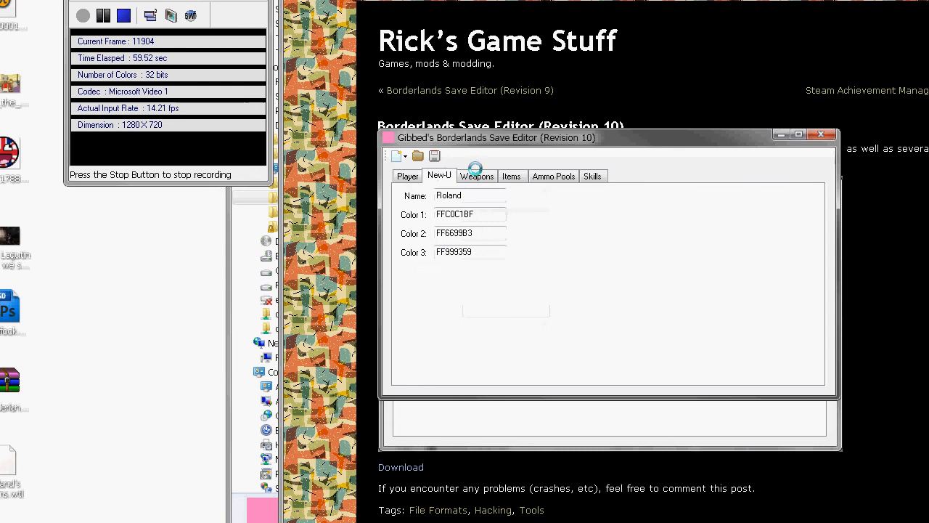
pyautogui.click(554, 176)
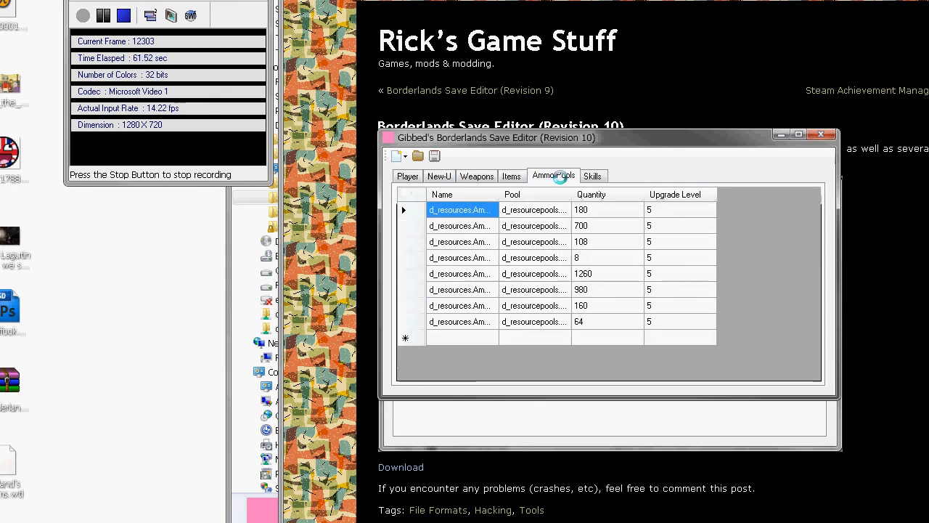
pyautogui.click(407, 176)
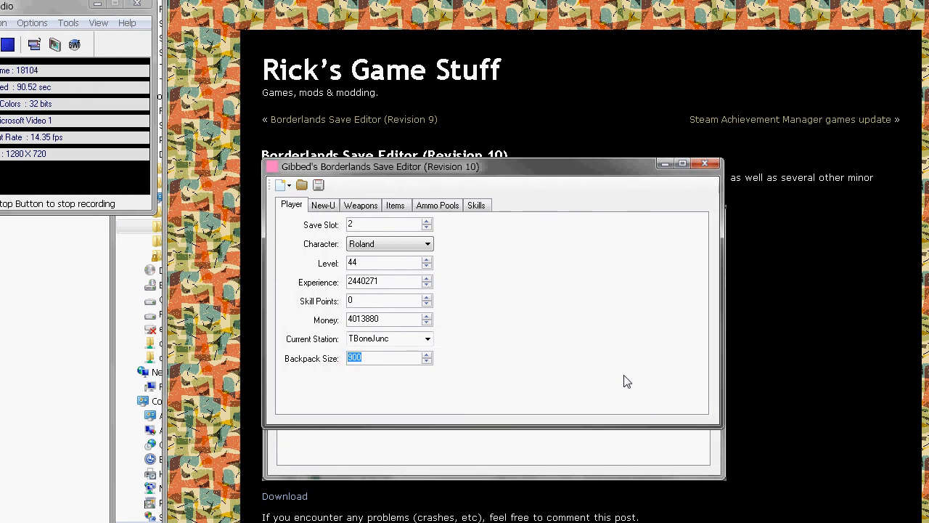
pyautogui.moveTo(534, 201)
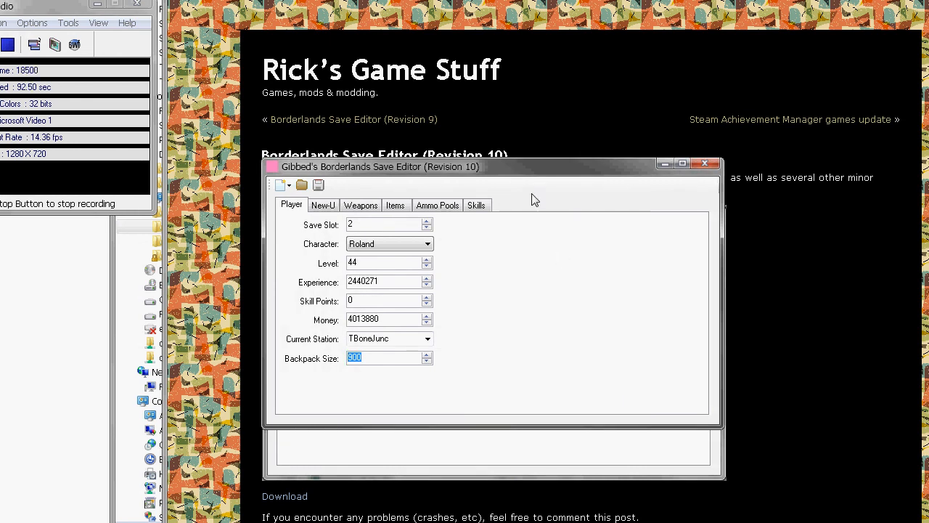